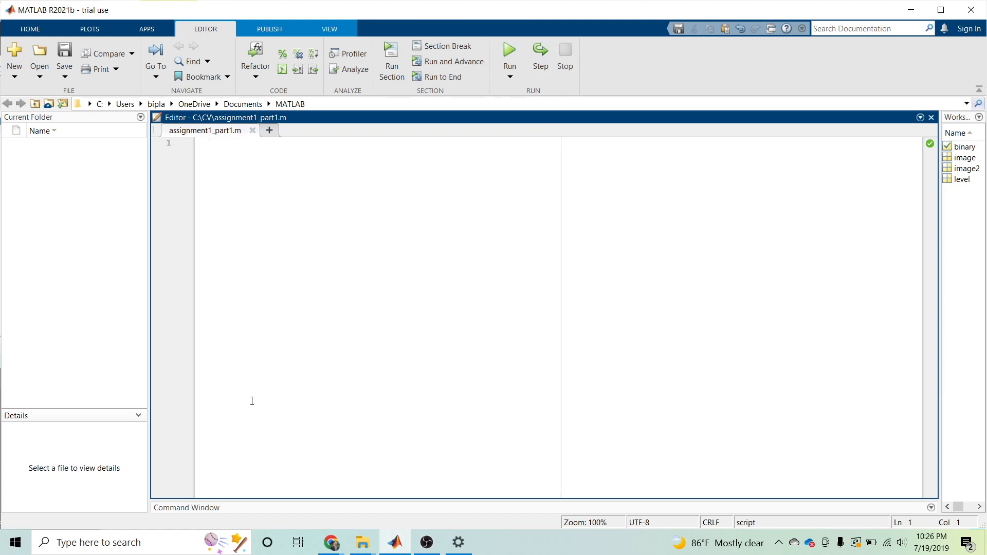
Write image = imread('C:\Users\bipla\Downloads\cameraman.png'); as the first script line.
left_click(208, 142)
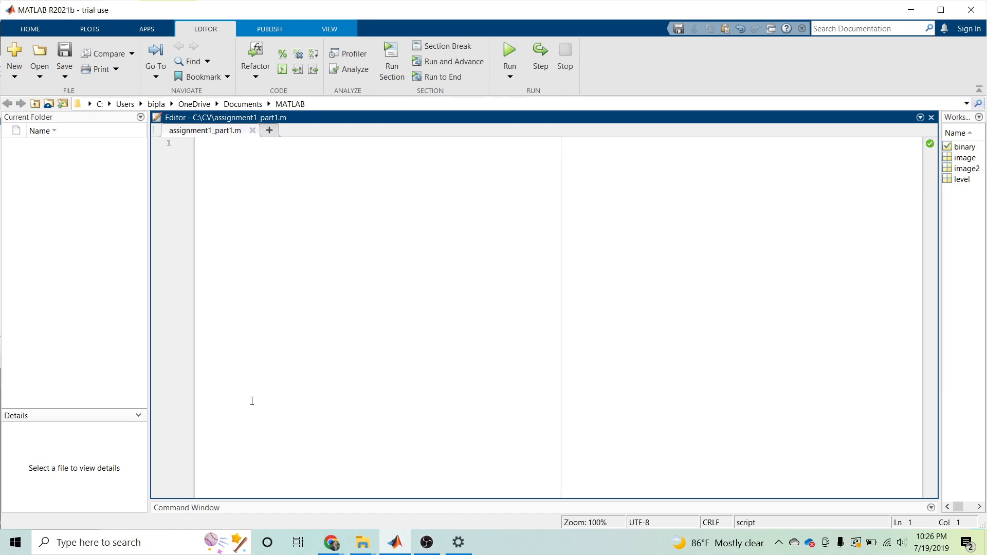
left_click(208, 142)
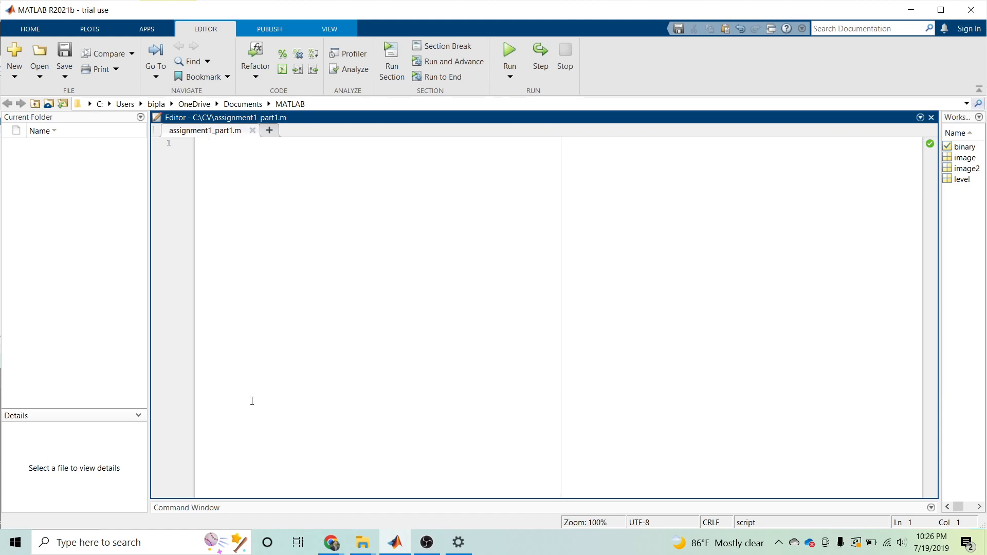
left_click(208, 142)
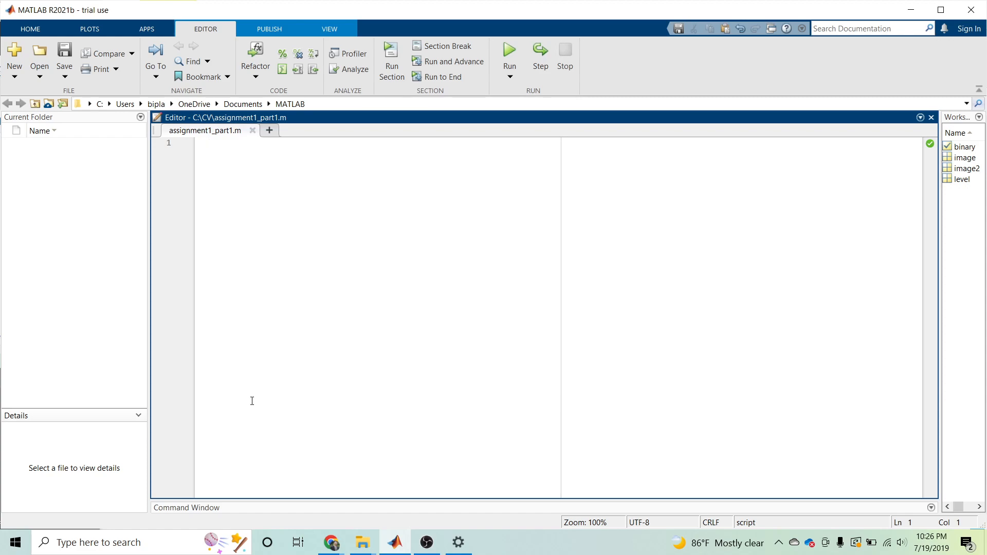
left_click(208, 143)
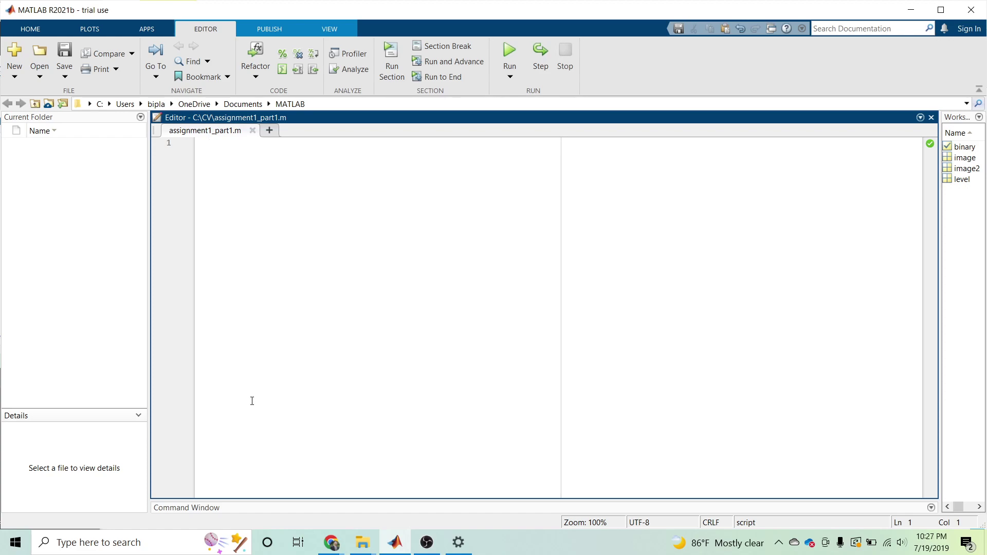
type("imag")
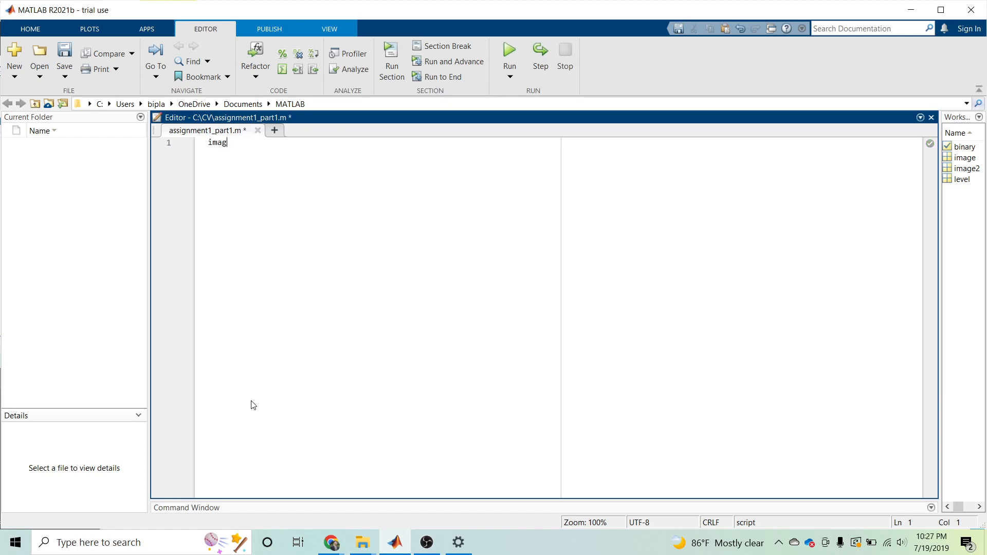
type("e = i")
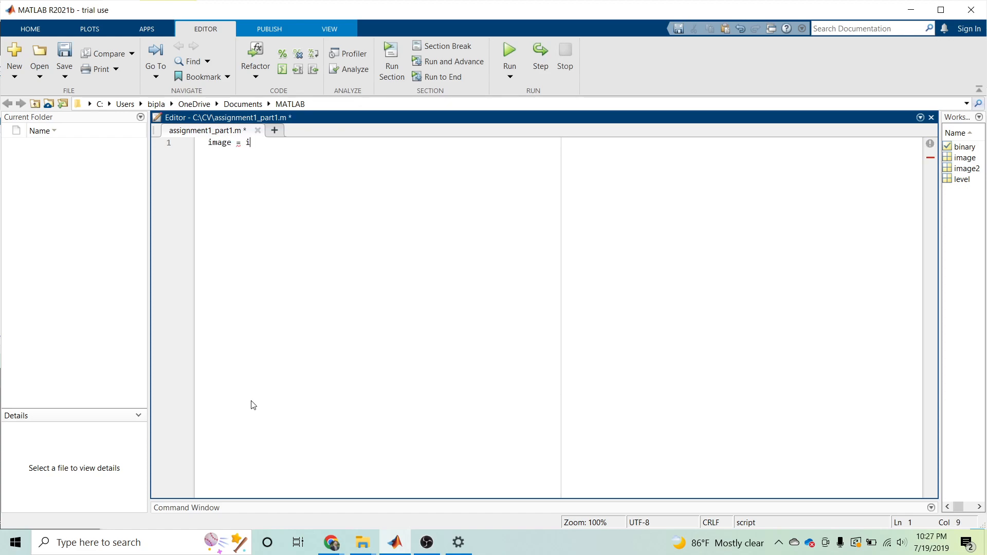
type("mread('")
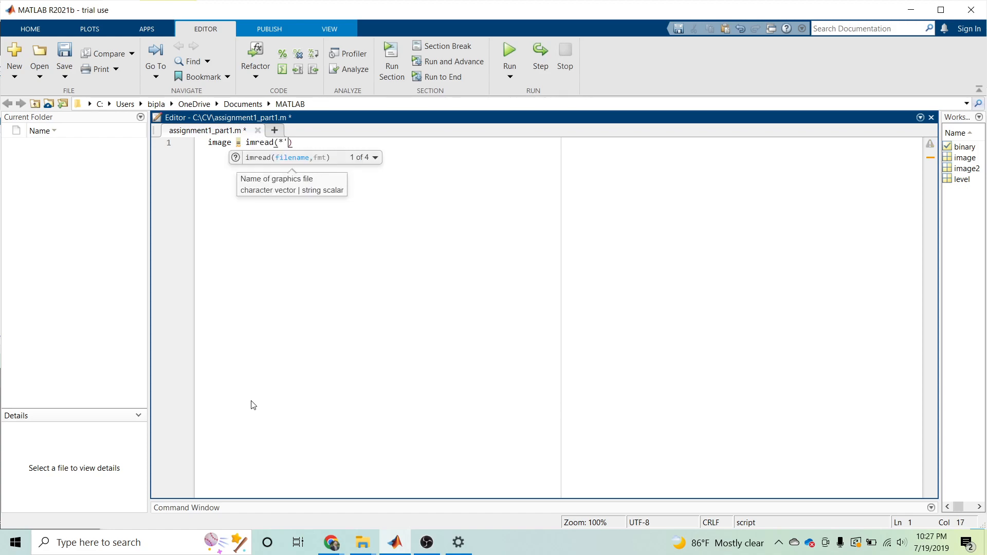
key("Backspace")
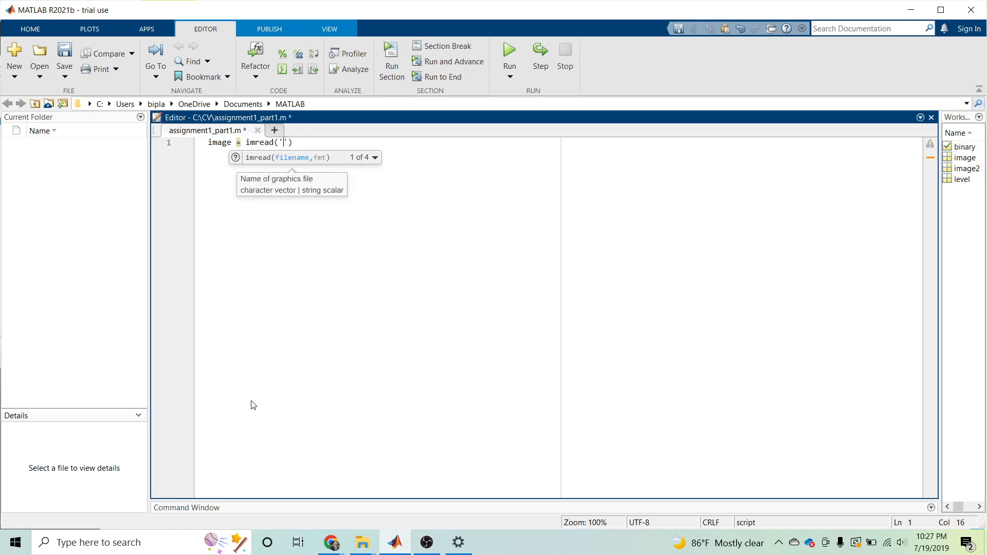
type("C:\\Users\\bipla\\Downloads\\")
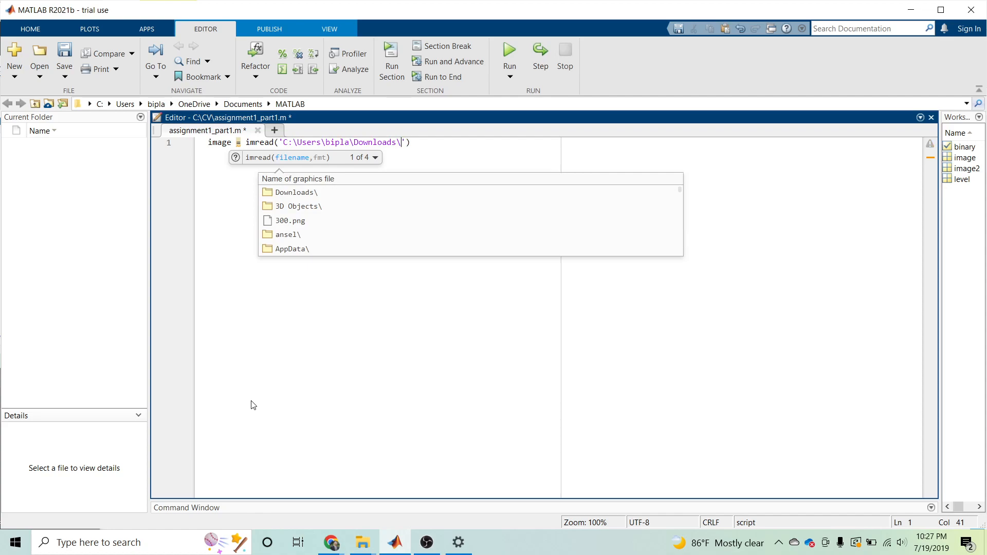
type("cameraman.png')")
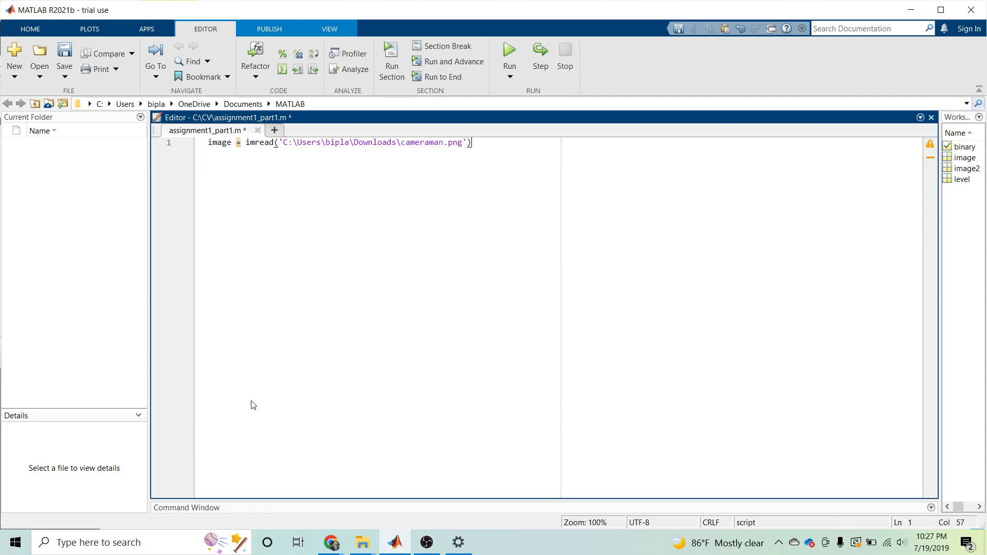
type(";")
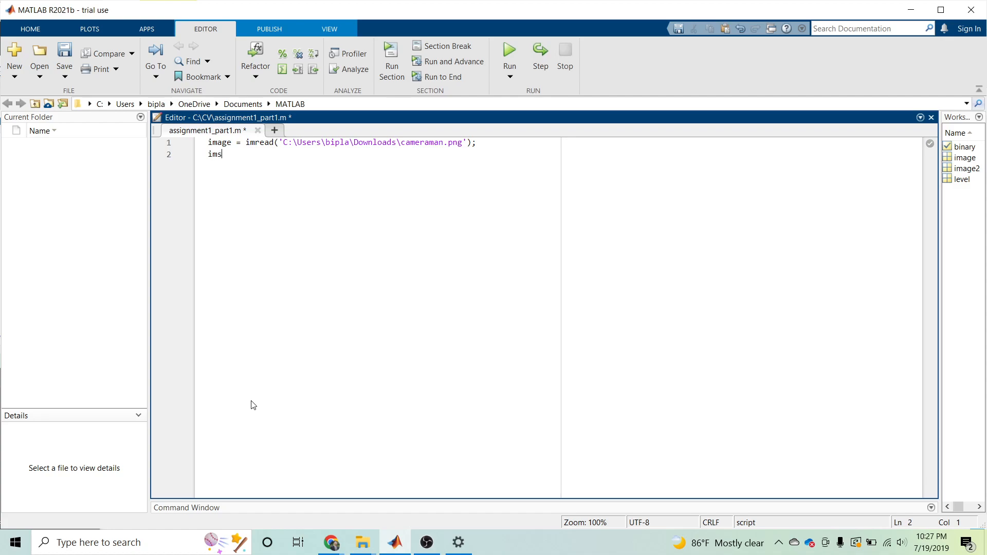
Add imshow(image) on the second line to display the picture.
type("how(image);")
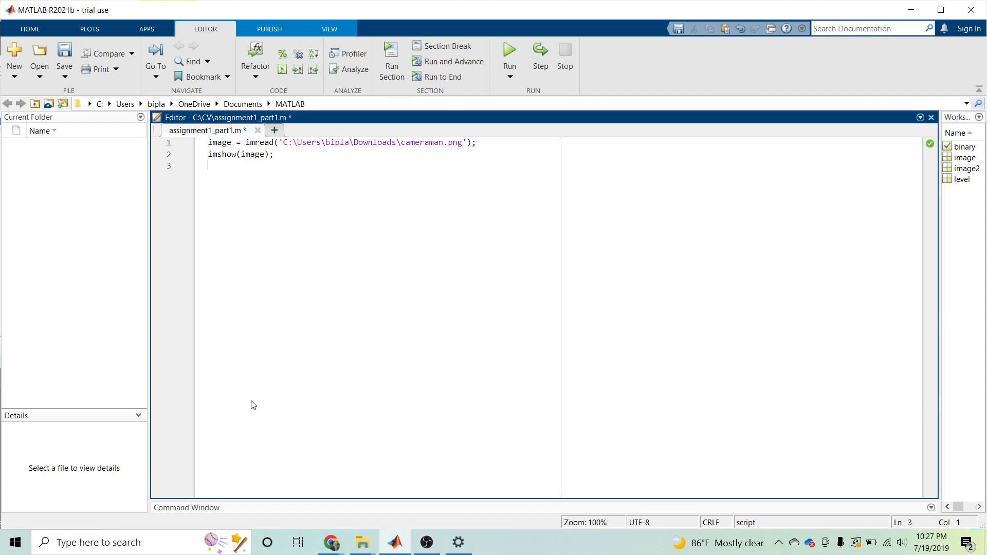
Add the line binary = im2bw(image); below the imshow line.
type("binary = im2bw")
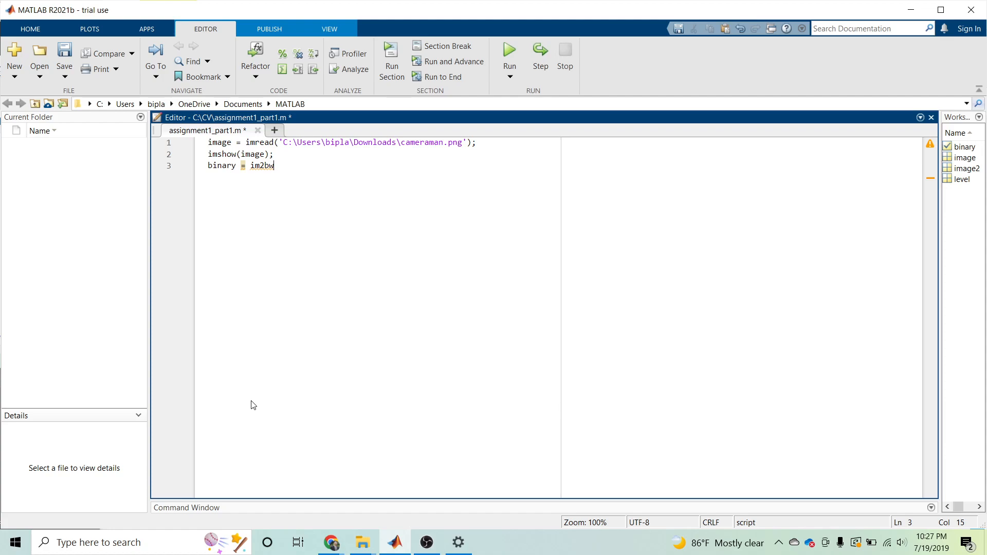
type("(")
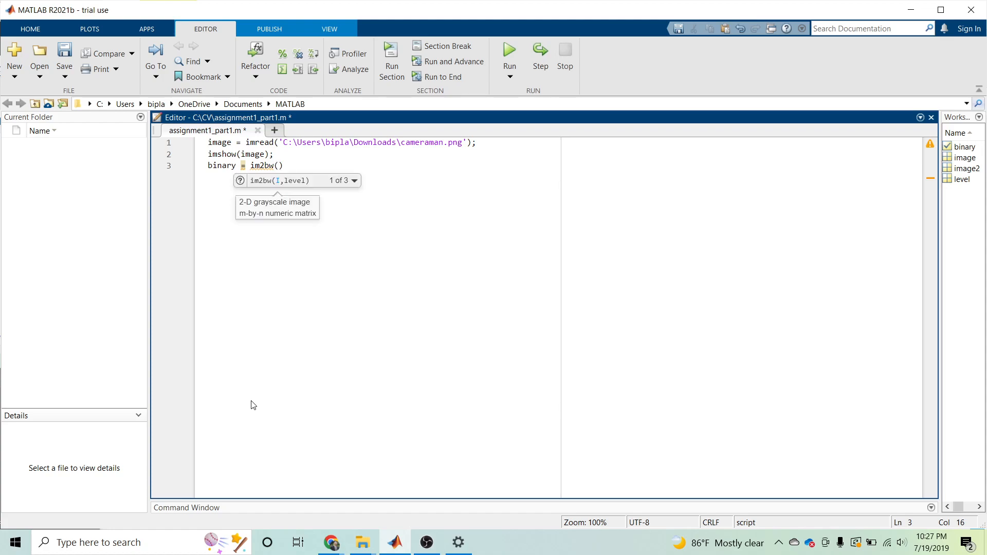
type("image")
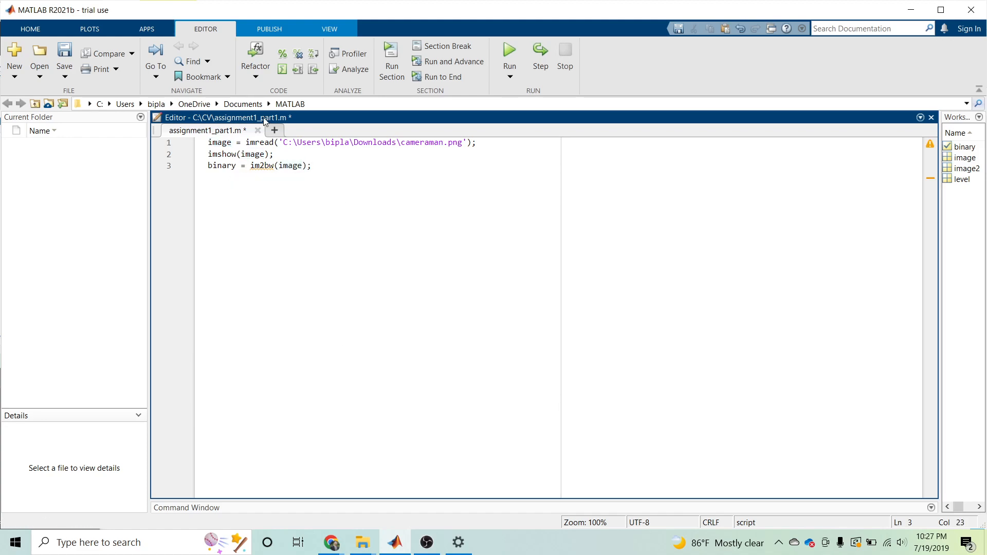
double_click(290, 165)
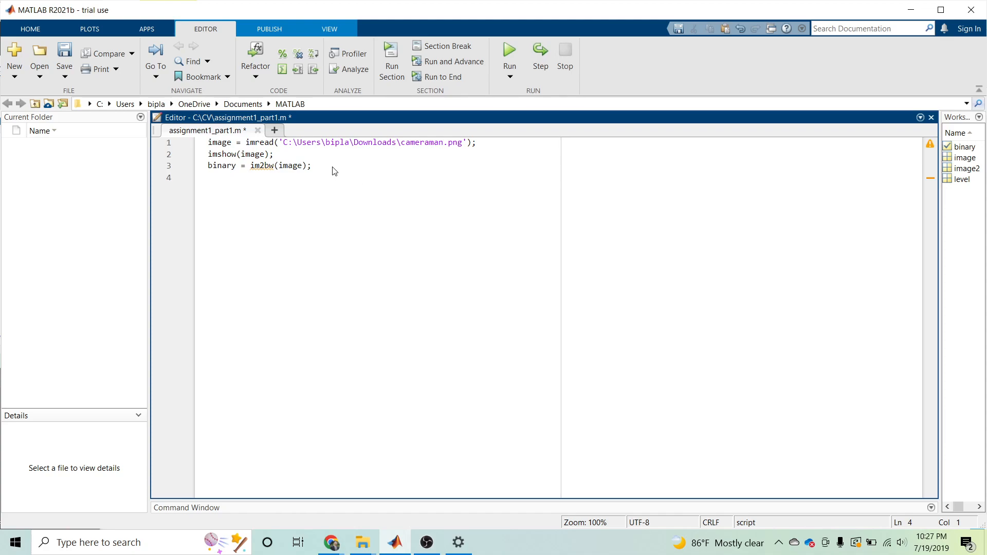
Add figure, imshow(binary) and run the script to show both images.
type("figure,")
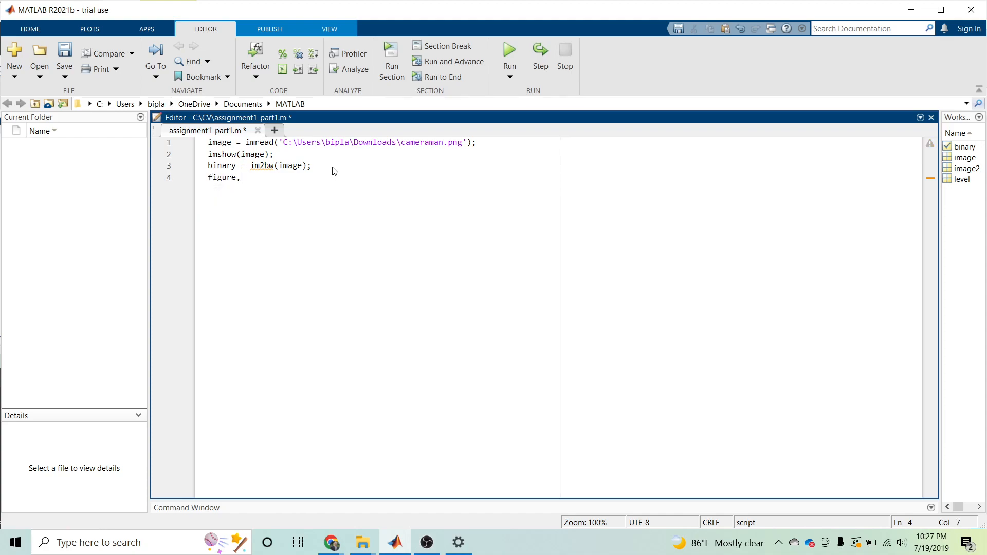
type("imshow")
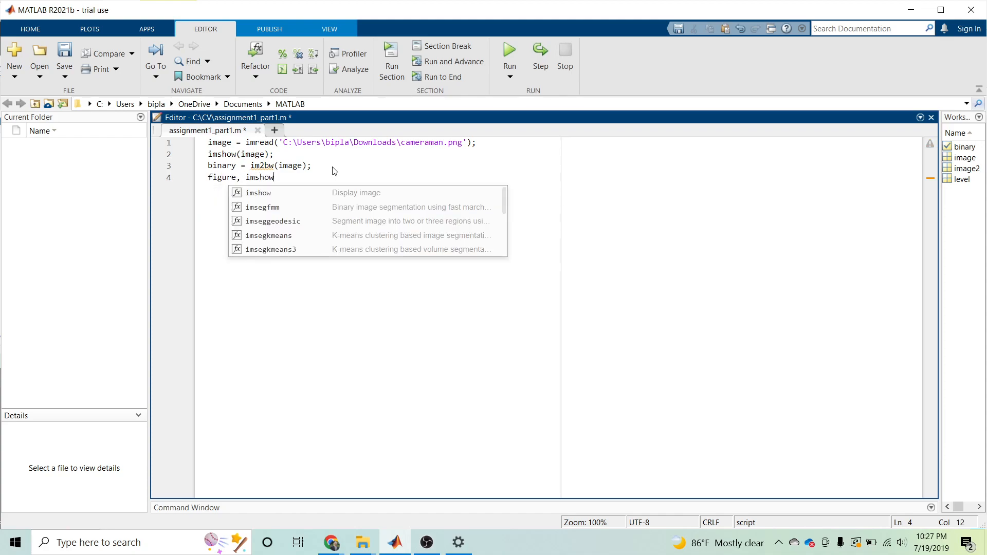
type("(binary);")
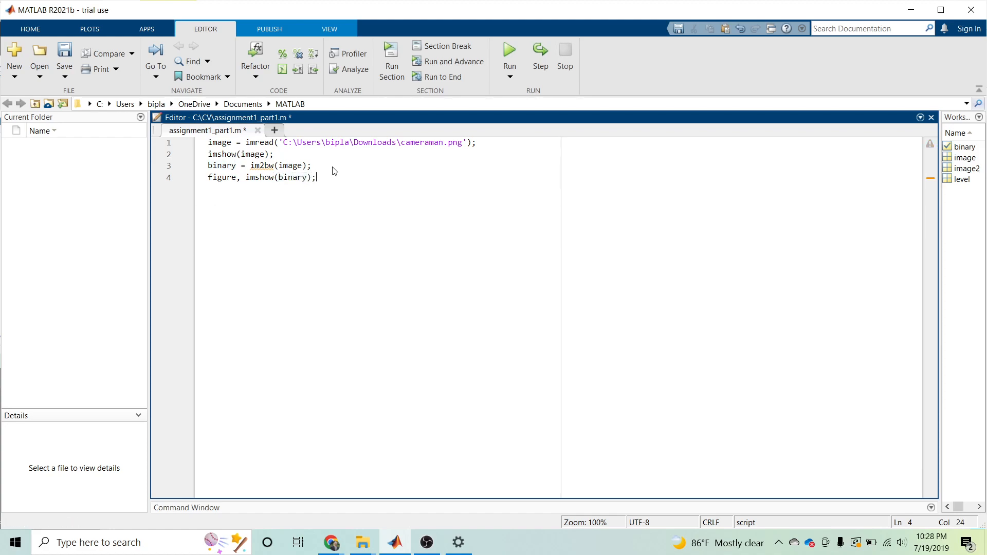
left_click(509, 54)
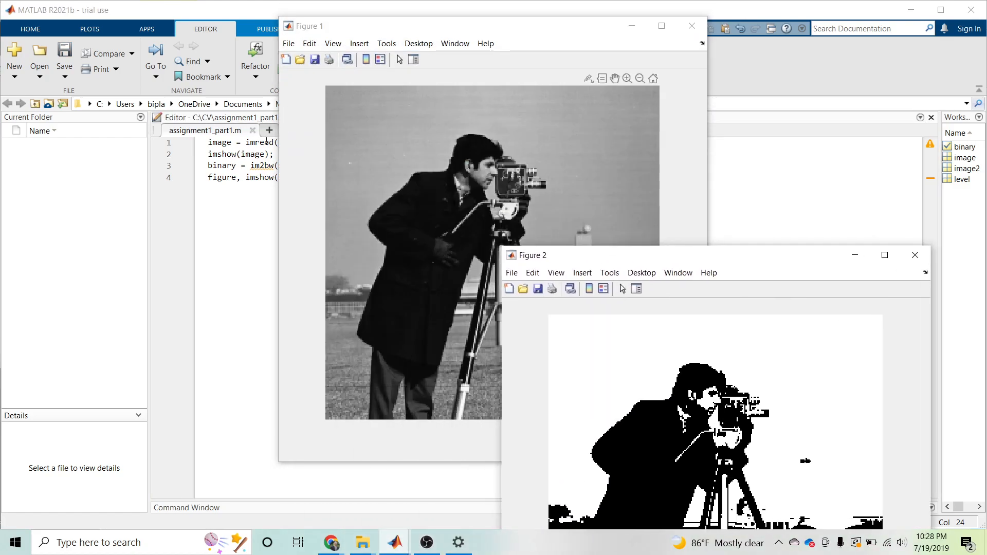
Bring Figure 1 forward to compare, then close the binary and original figures.
left_click(441, 26)
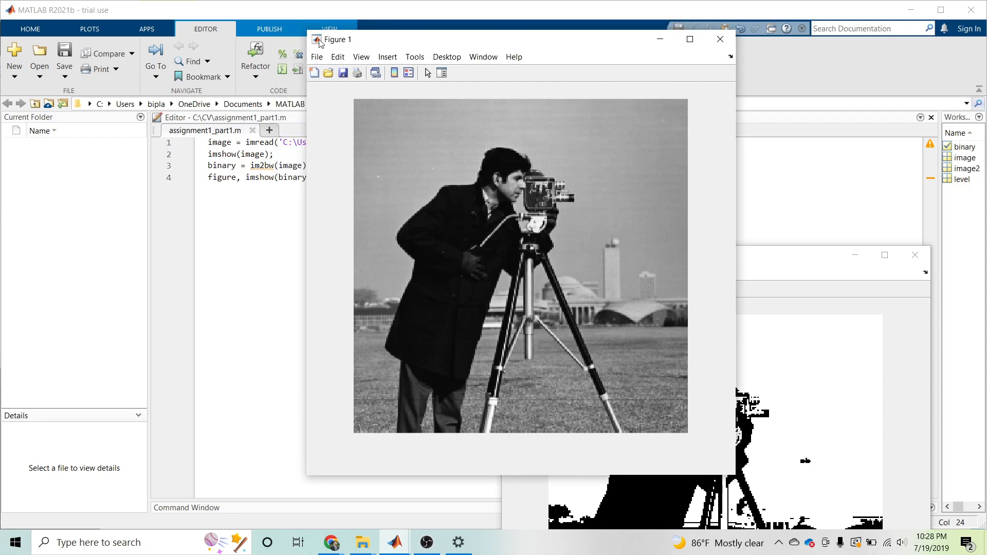
mouse_move(339, 49)
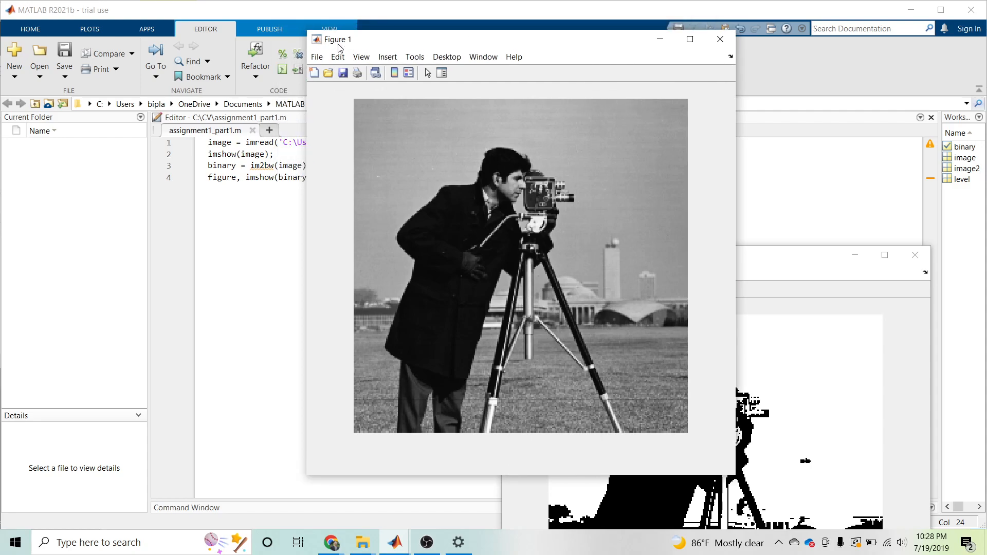
mouse_move(513, 107)
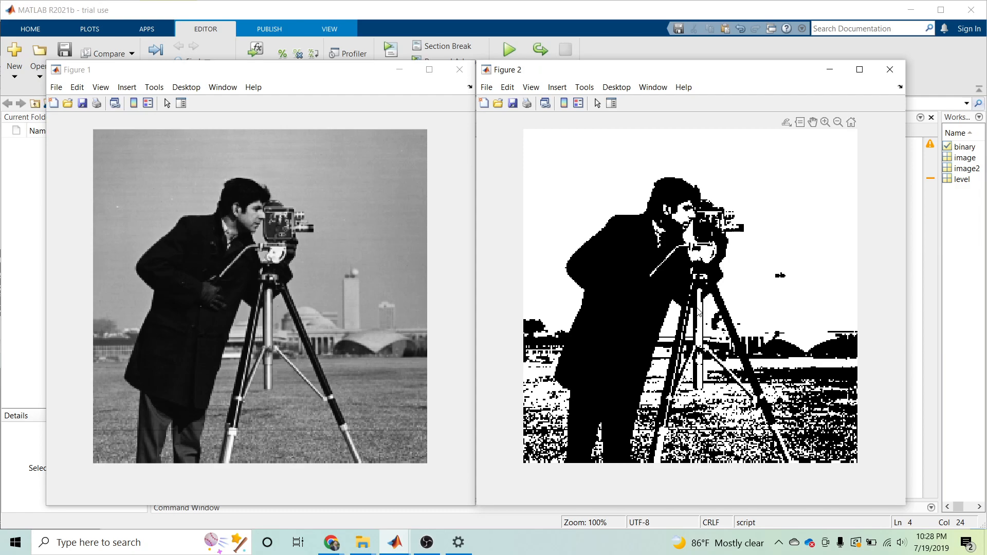
mouse_move(775, 318)
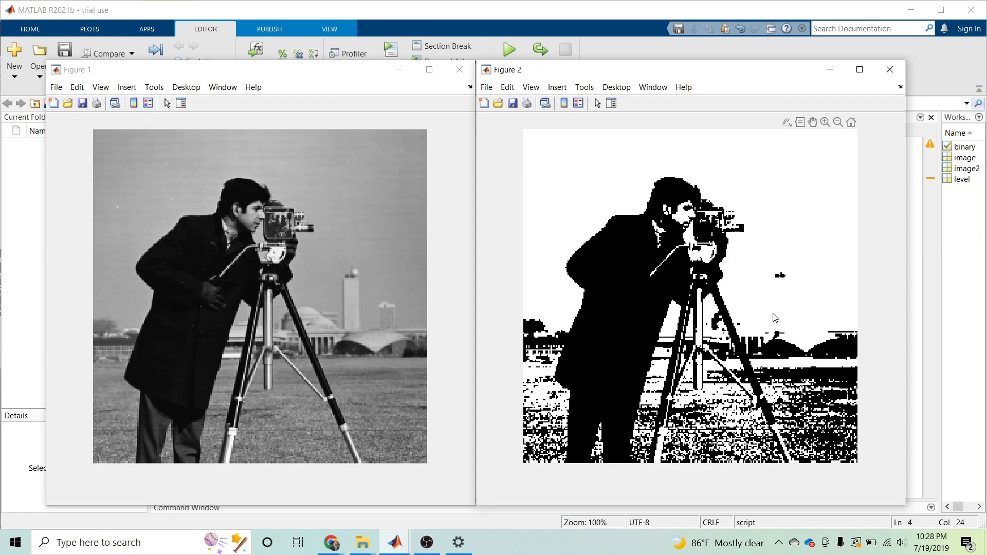
mouse_move(908, 80)
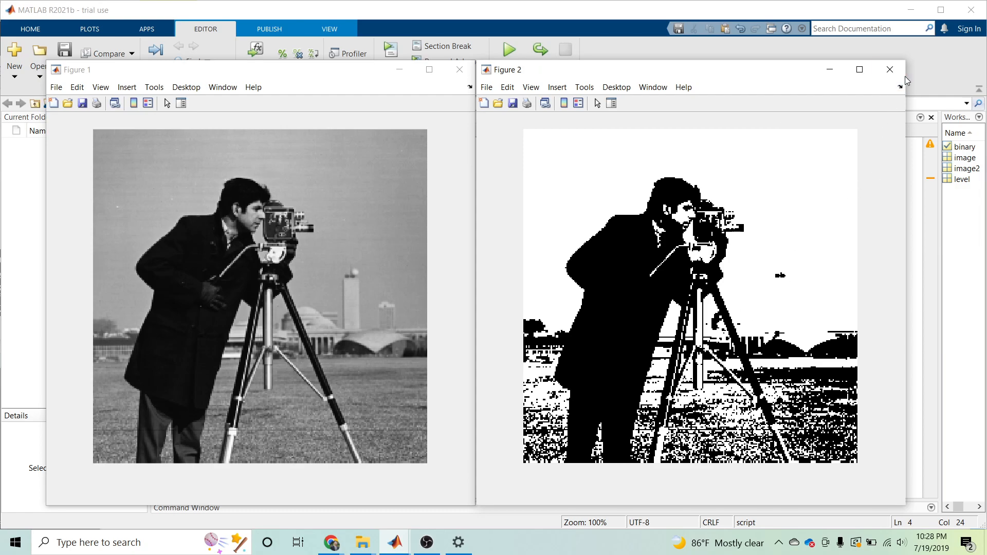
left_click(890, 69)
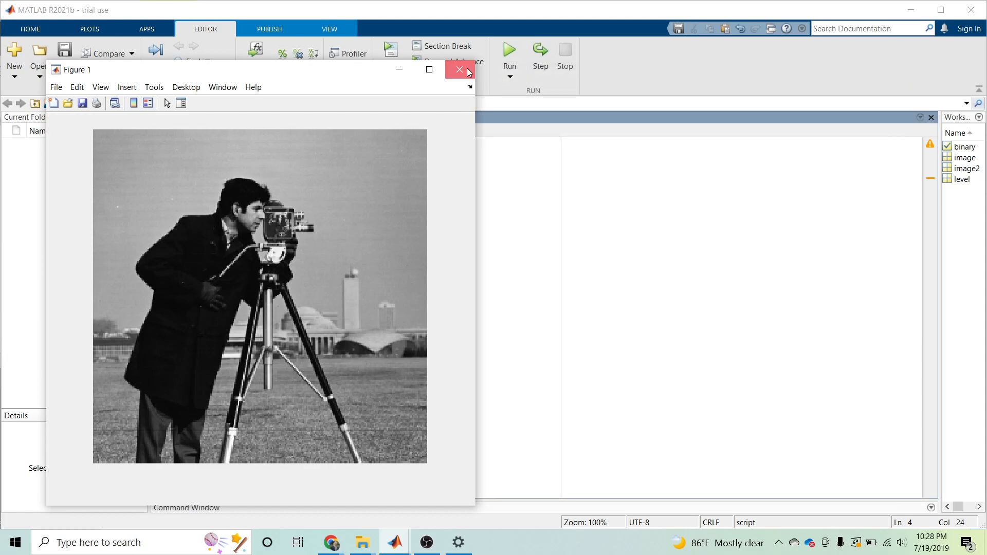
left_click(459, 69)
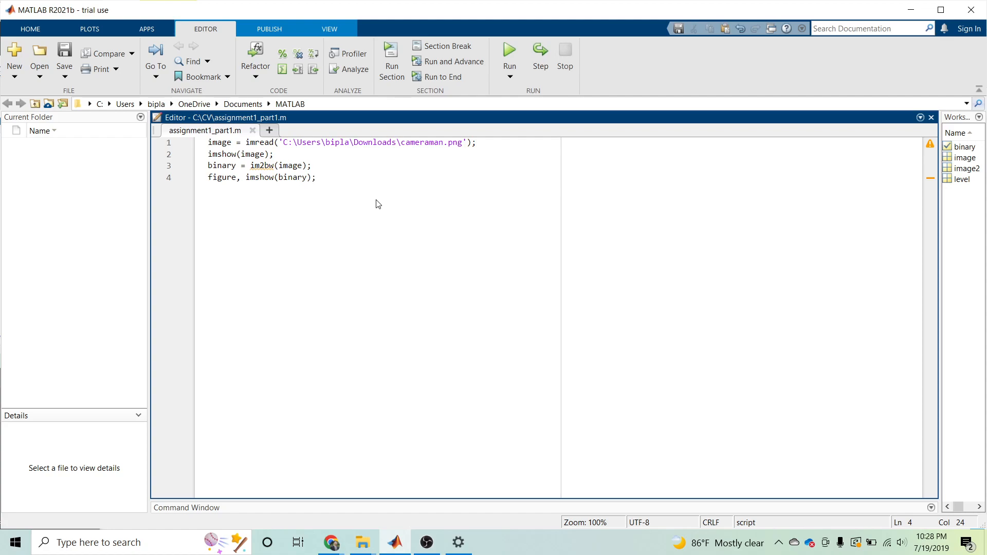
Place the cursor at the end of the script's last line in the Editor.
left_click(317, 177)
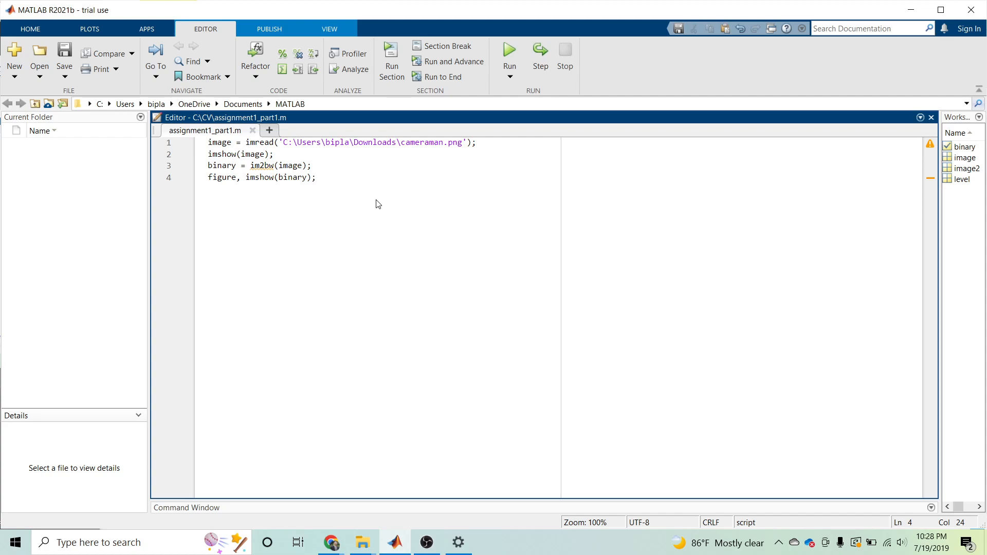
left_click(317, 177)
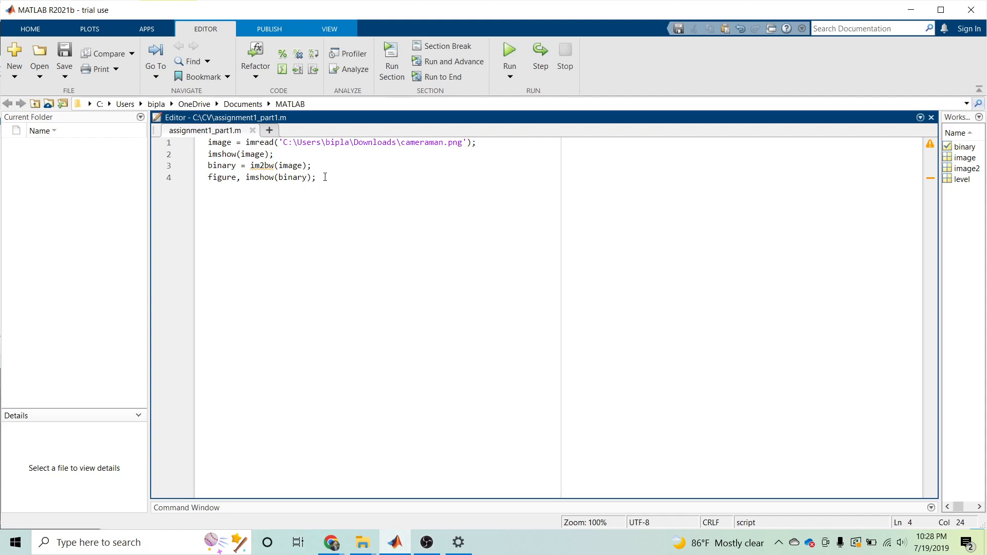
Delete lines 3–4 and write level = graythresh() on line 3.
left_click_drag(209, 165, 316, 177)
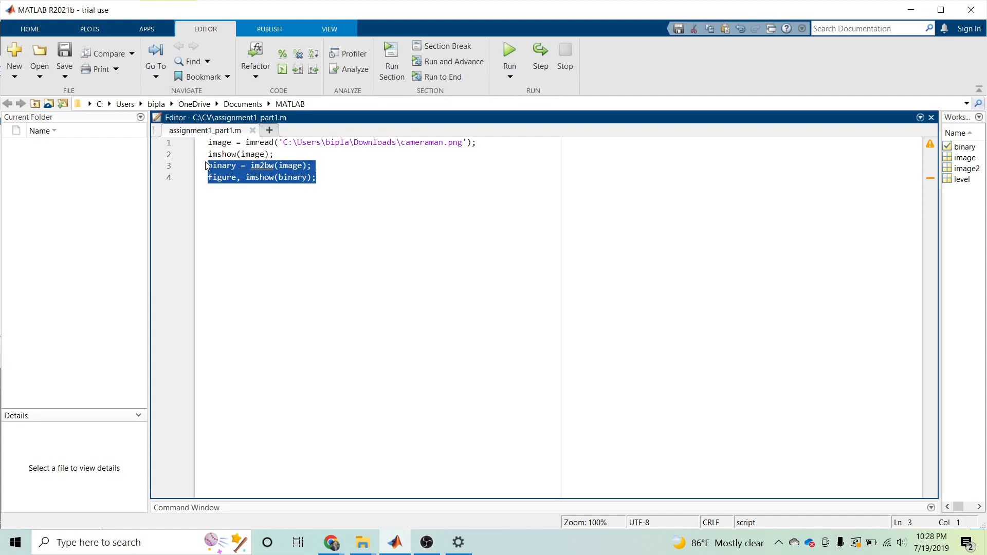
key("Delete")
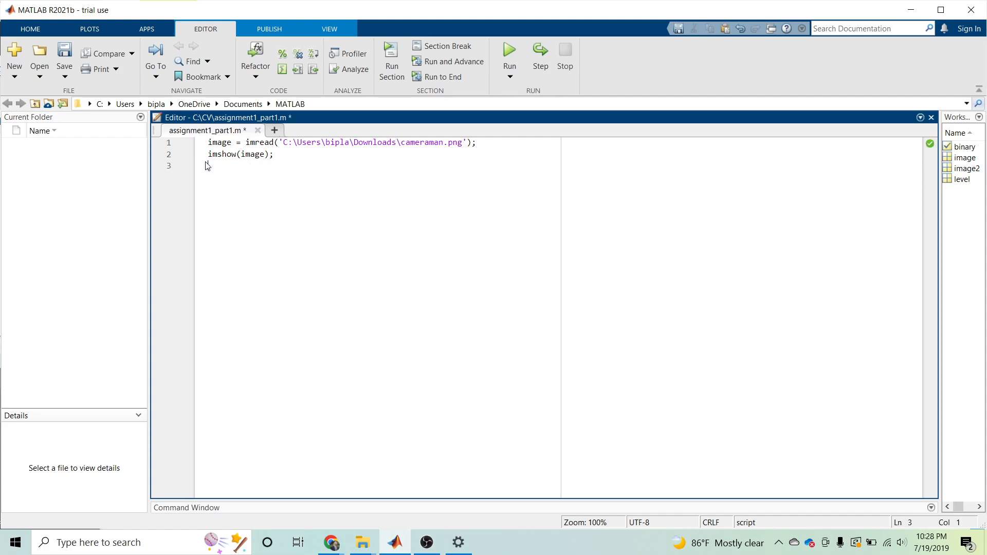
type("level =")
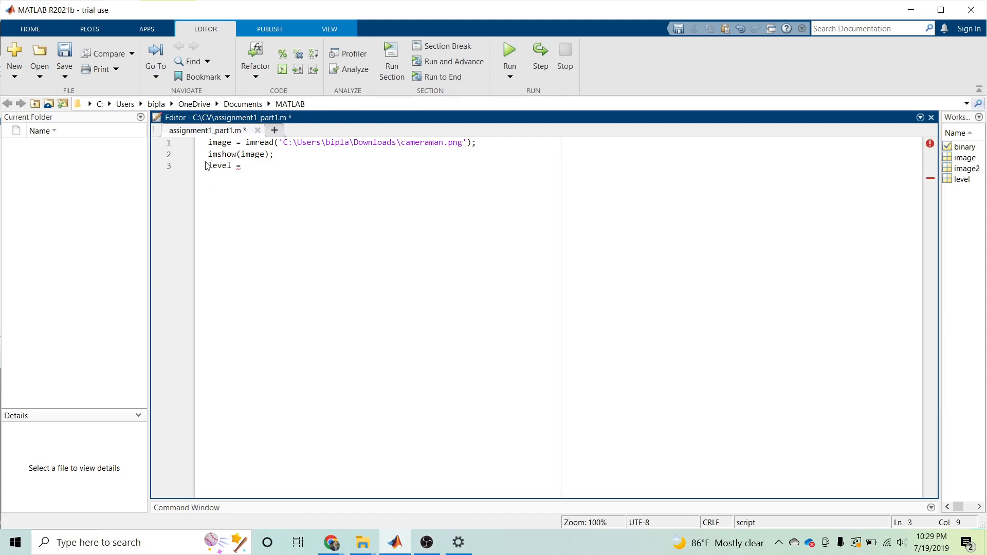
type("g")
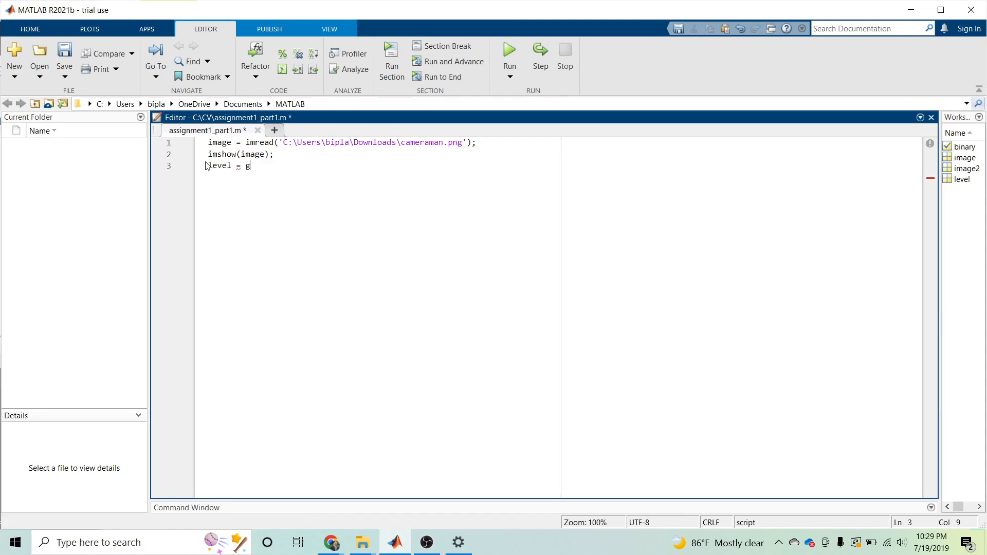
type("raythresh")
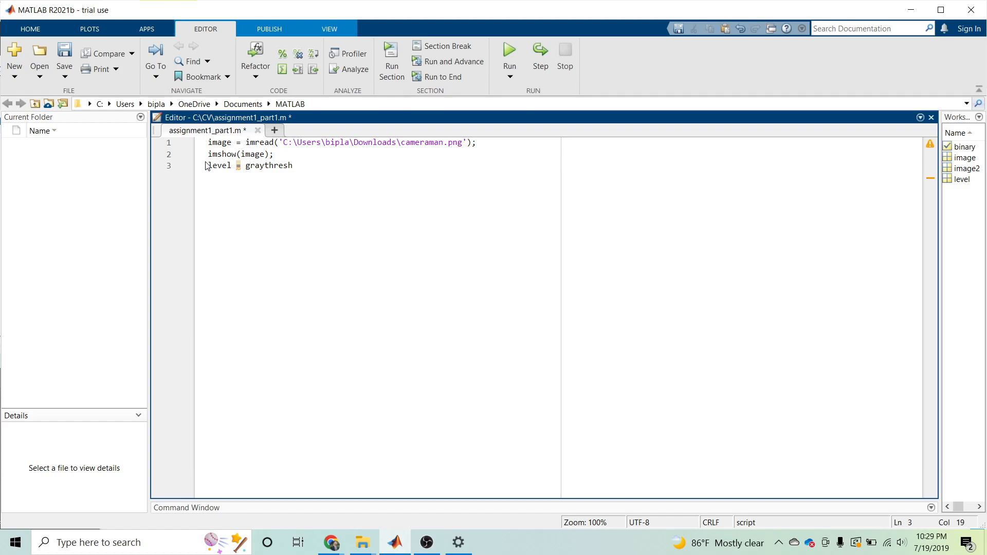
type("()")
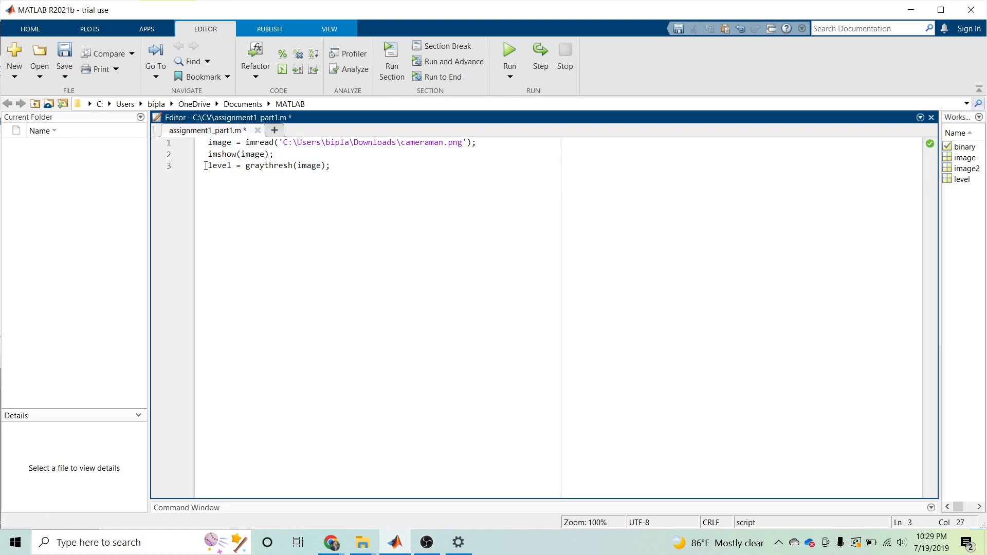
Write binary = im2bw(image, level) on line 4 and start a new line.
double_click(312, 165)
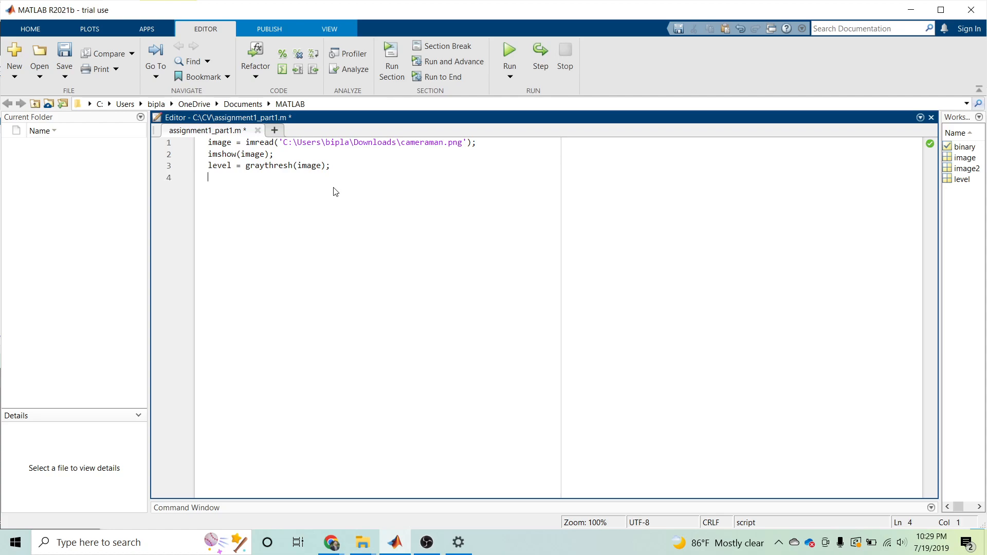
type("binary")
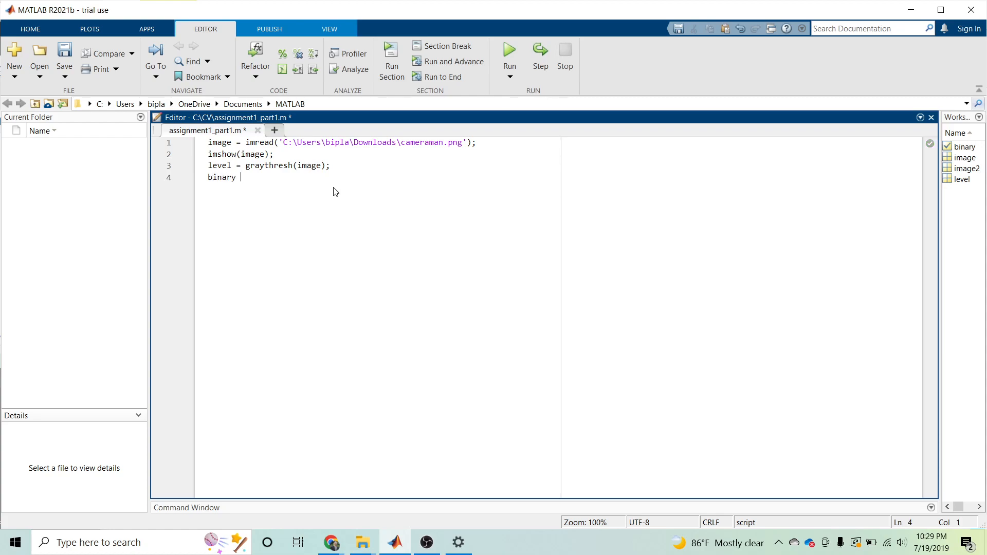
type("= im")
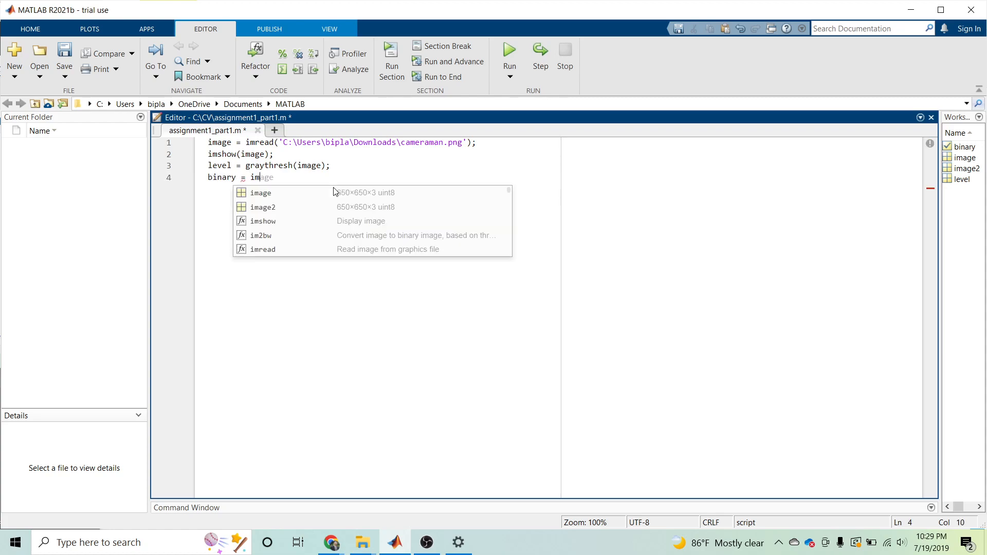
type("2`")
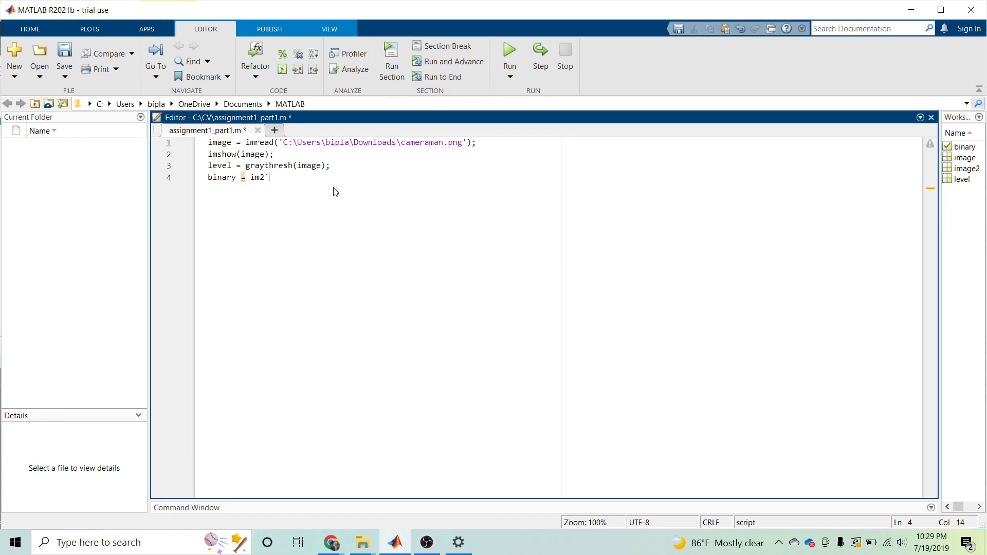
type("bw")
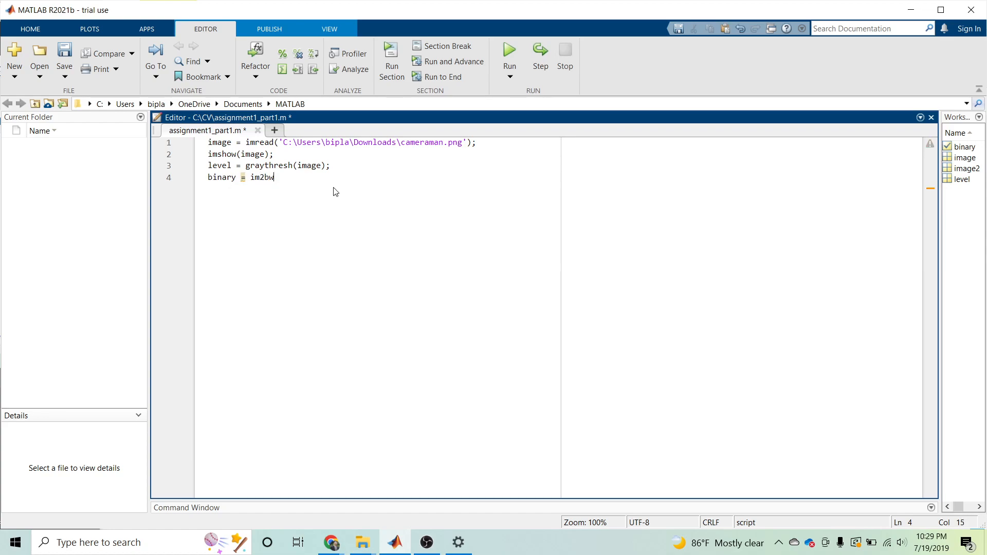
type("(im")
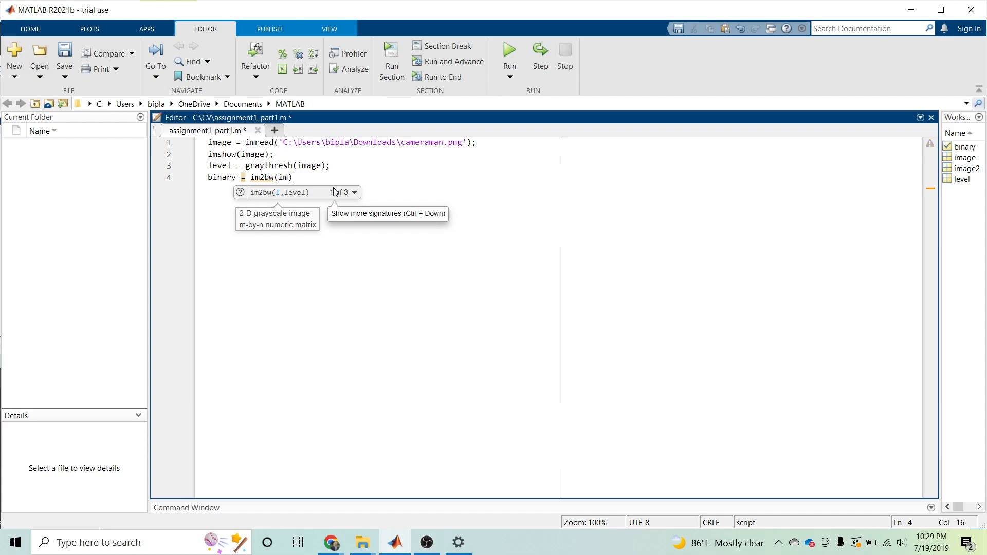
type("age,")
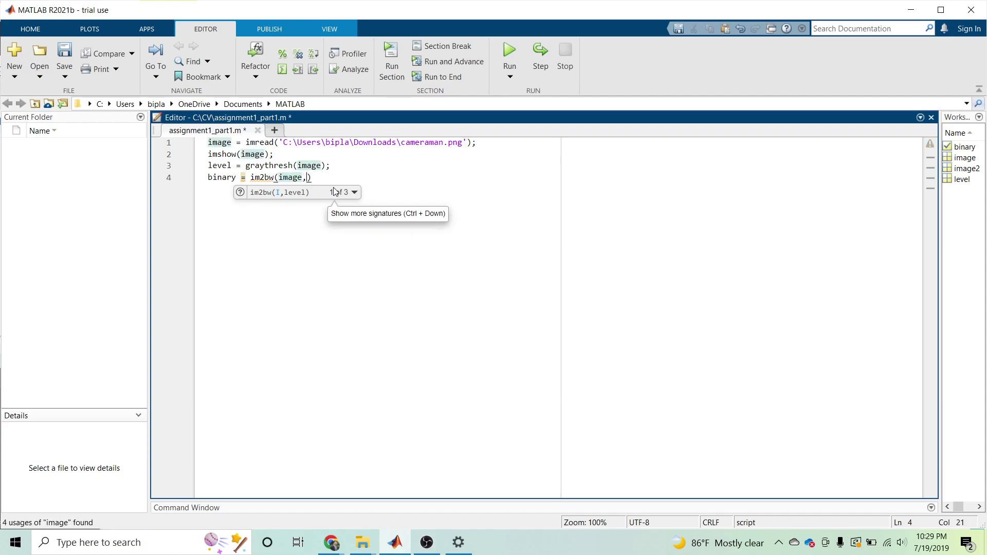
type("le")
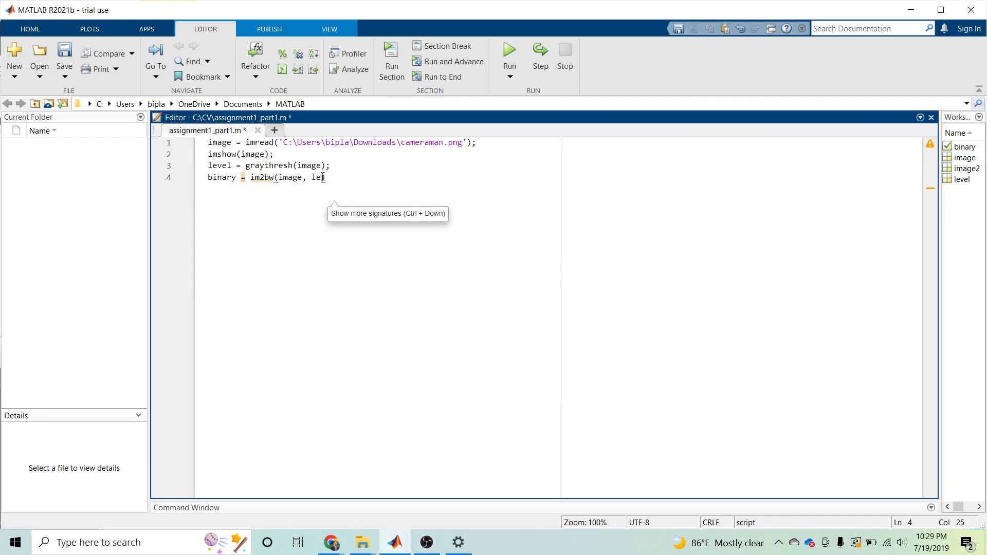
type("vel)")
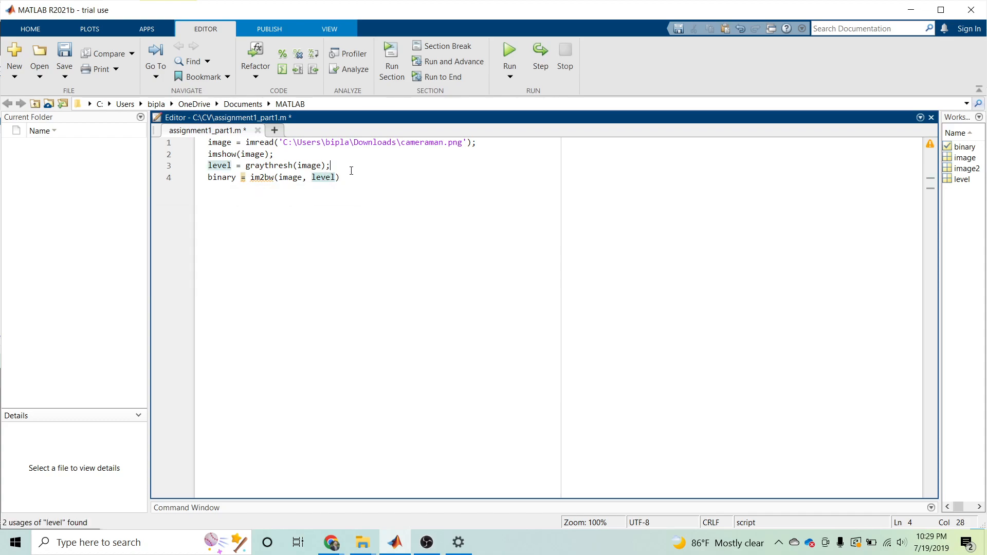
key("Return")
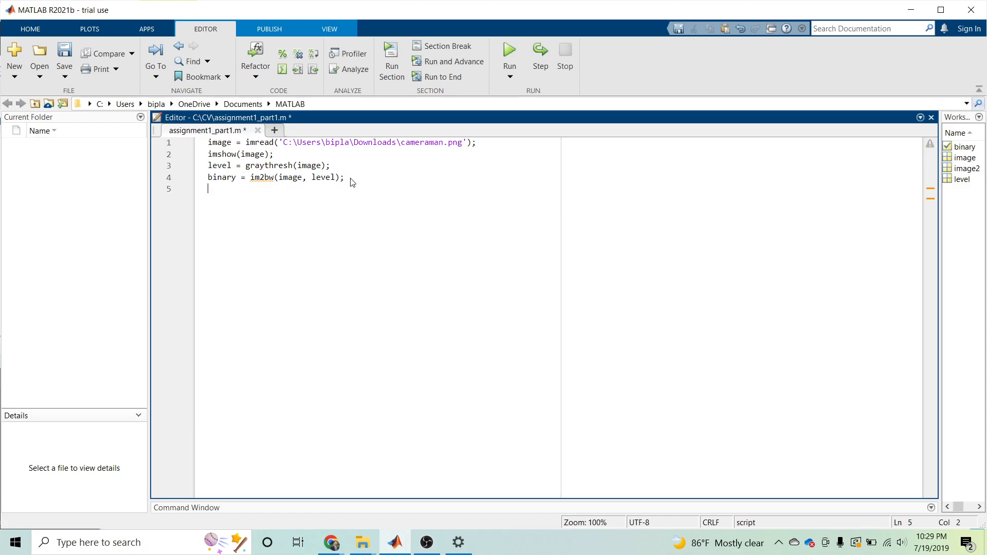
Write figure, imshow(binary); on line 5 and run the script.
type("fillmissi")
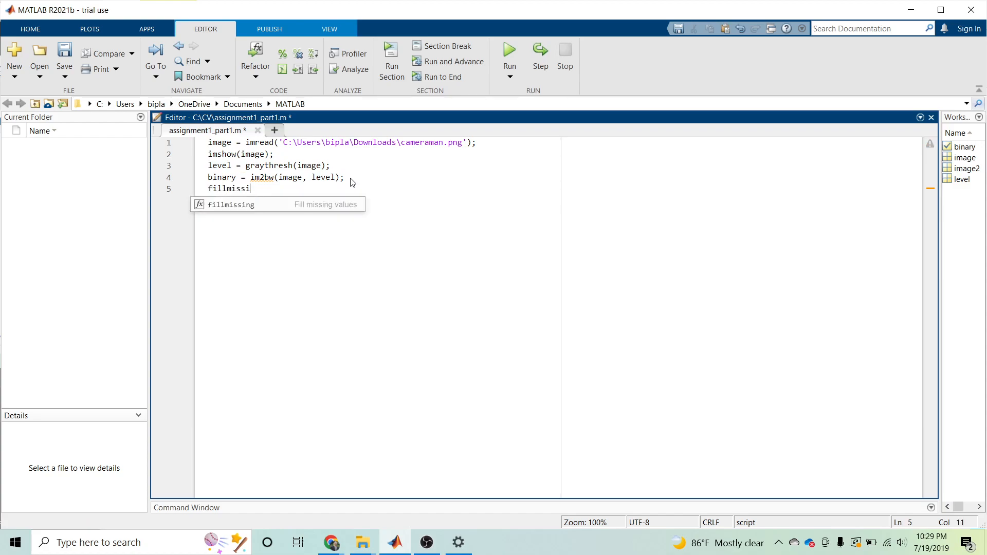
type("figure,")
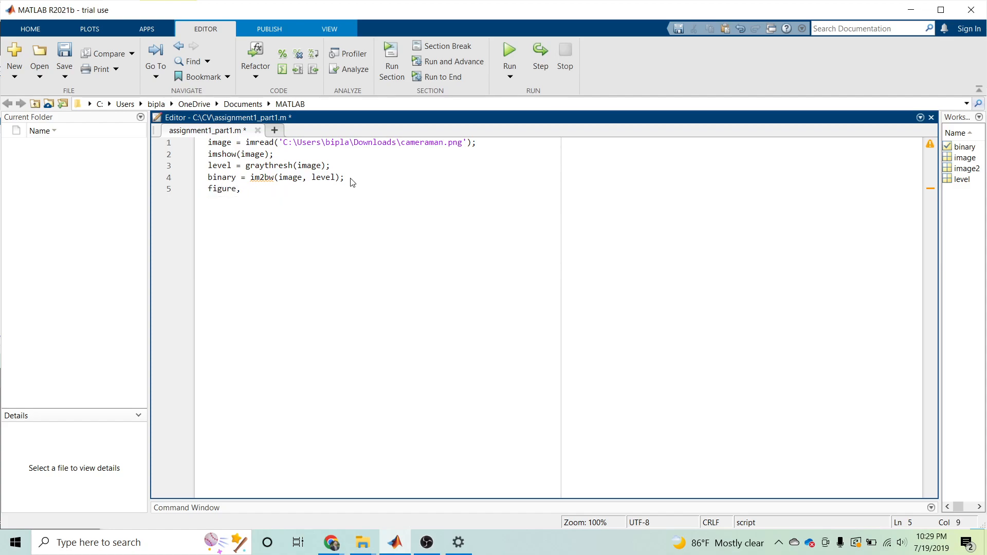
type("imshow")
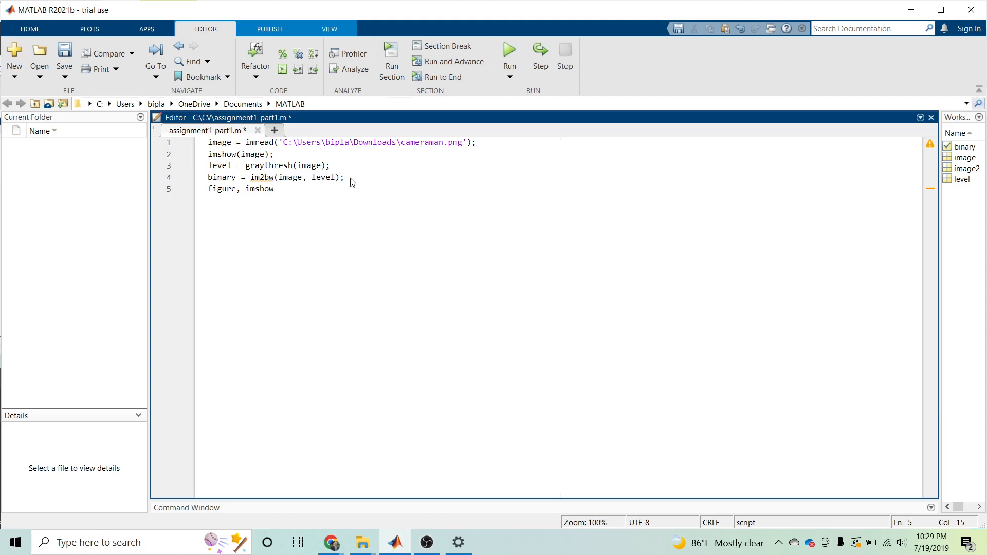
type("(binary")
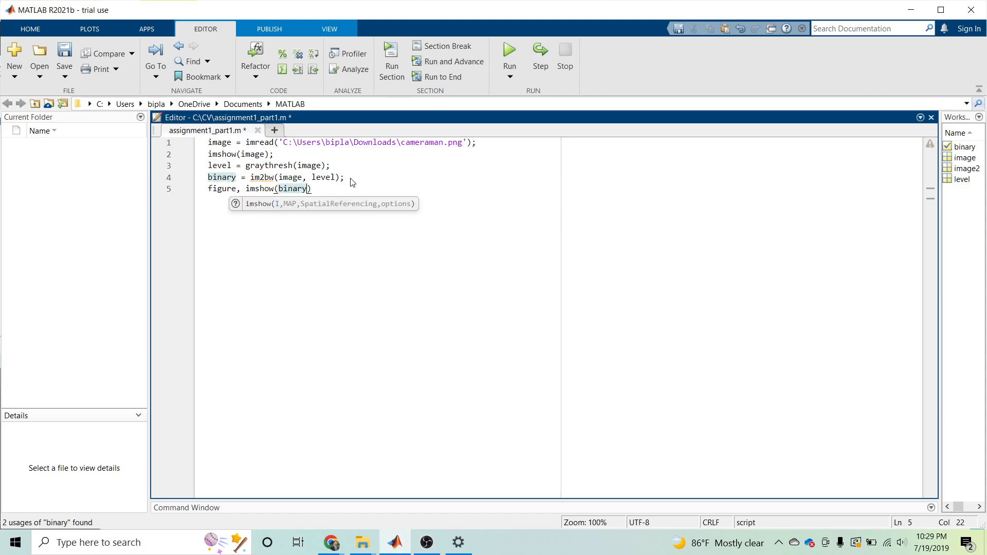
type(");")
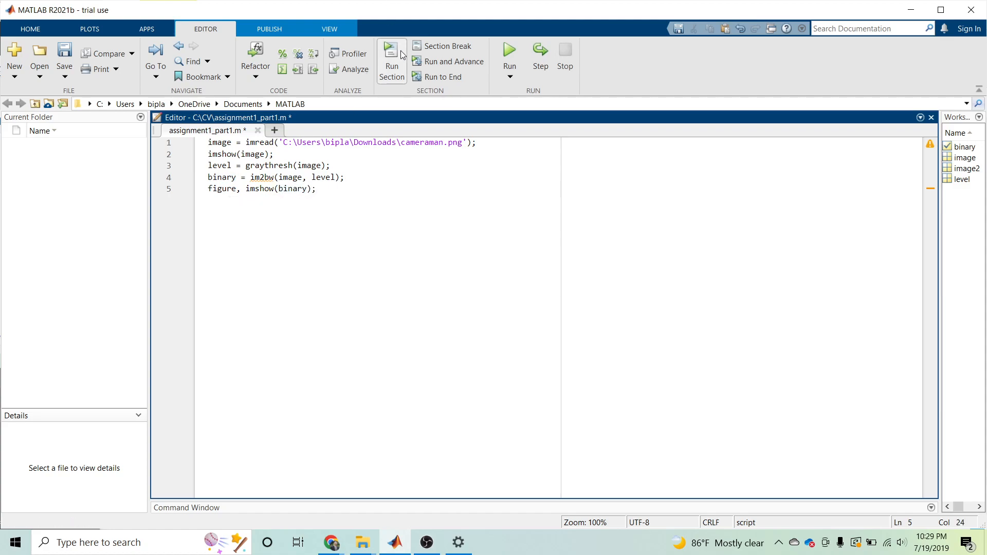
left_click(509, 56)
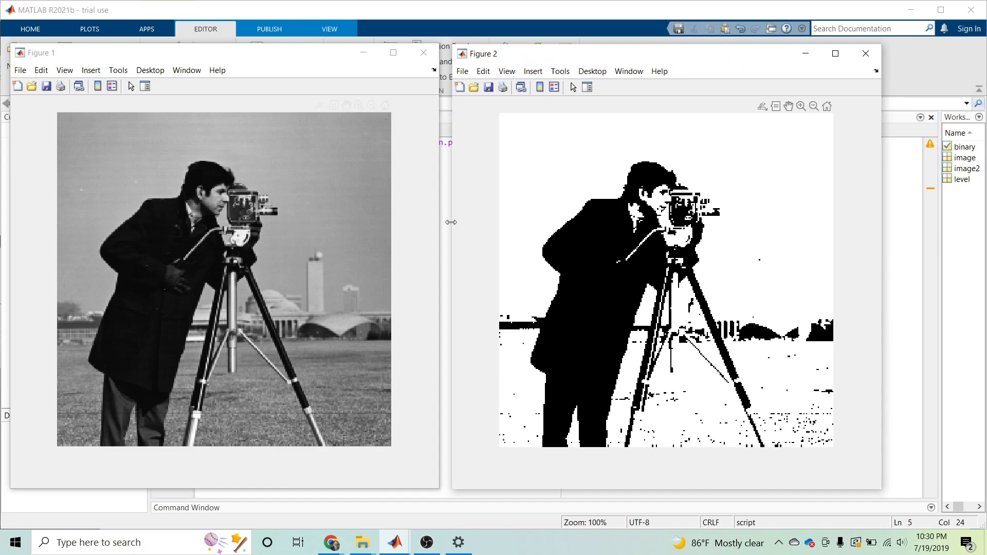
mouse_move(633, 282)
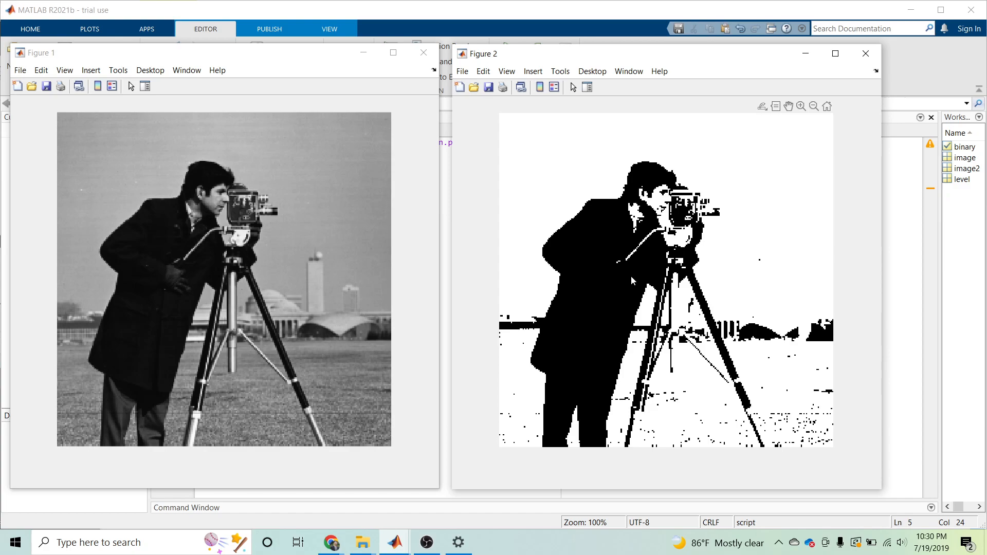
mouse_move(766, 282)
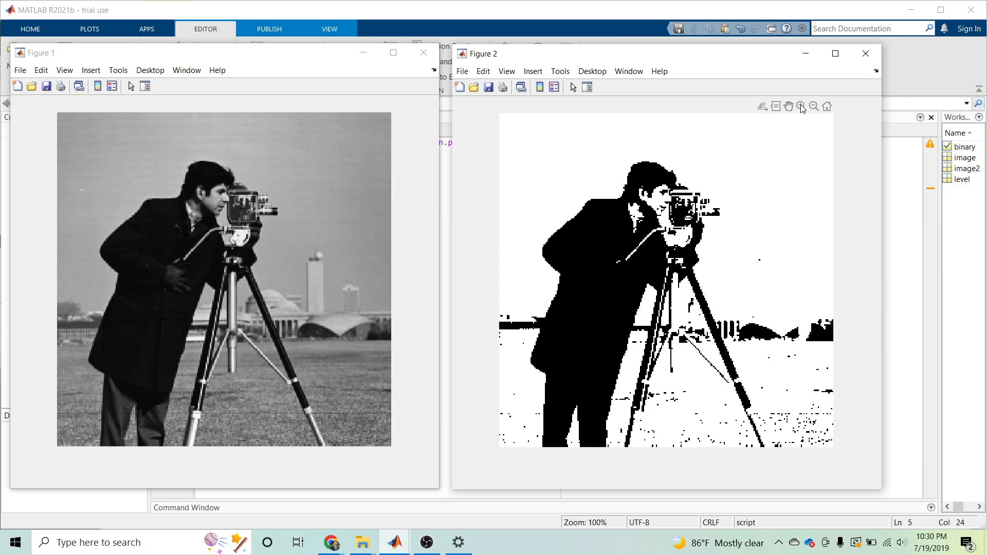
Close the binary figure, then the original cameraman figure.
left_click(865, 53)
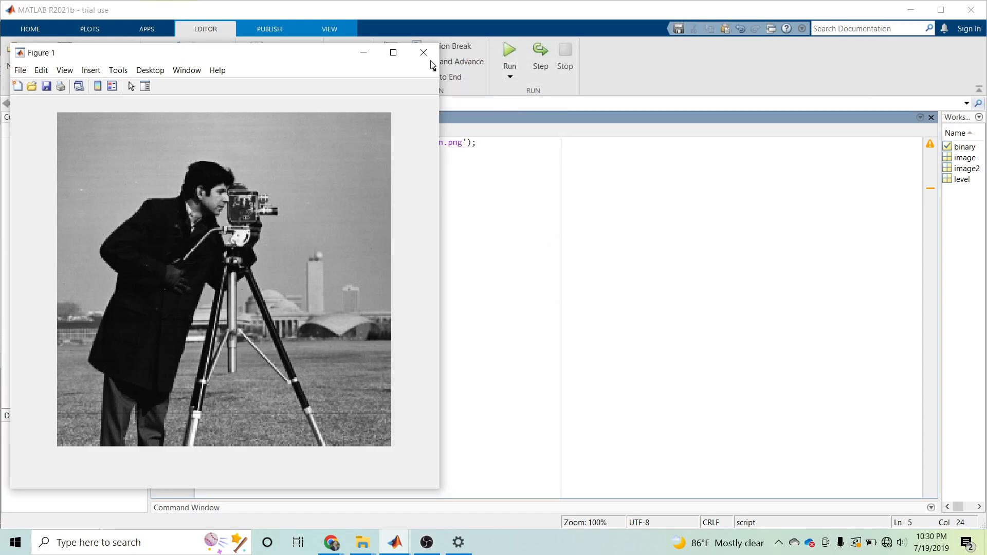
left_click(423, 53)
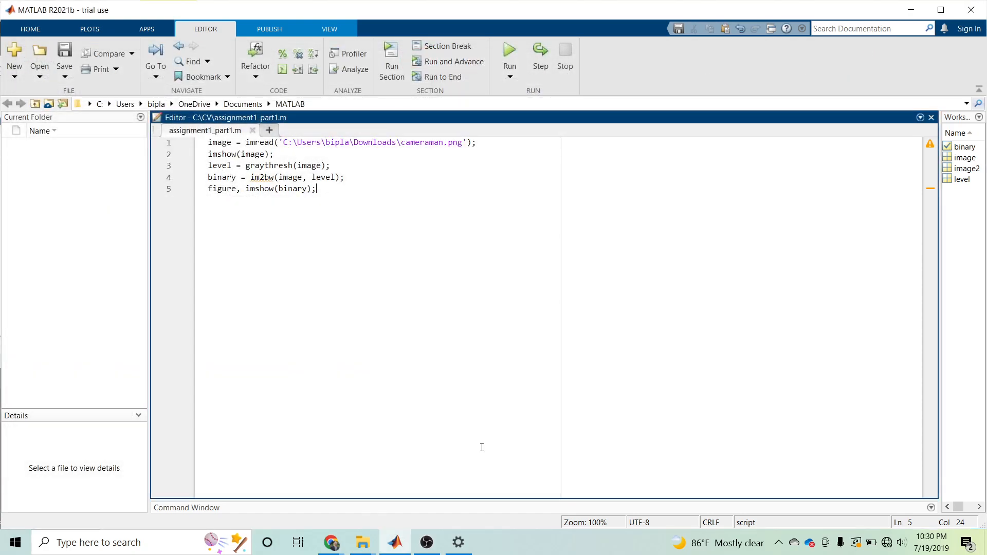
mouse_move(444, 531)
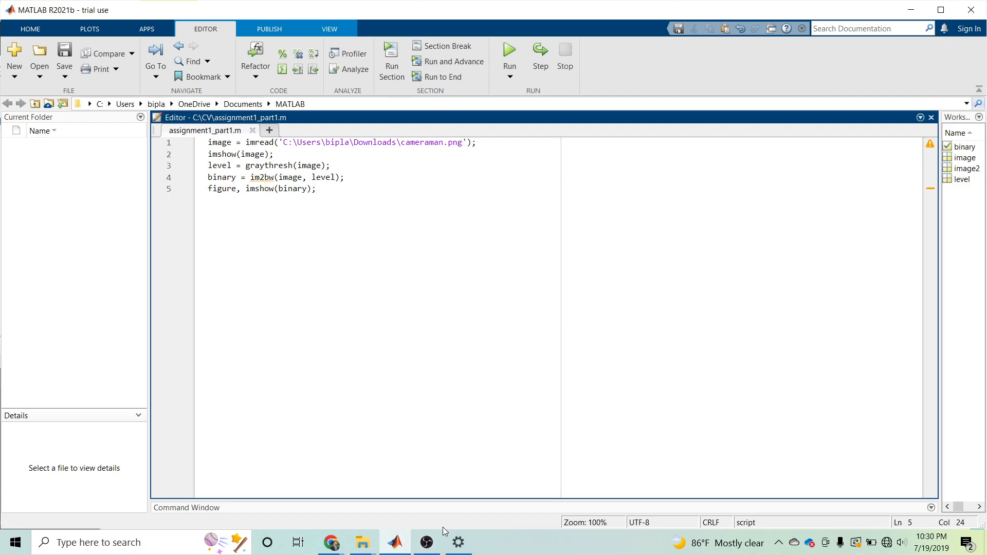